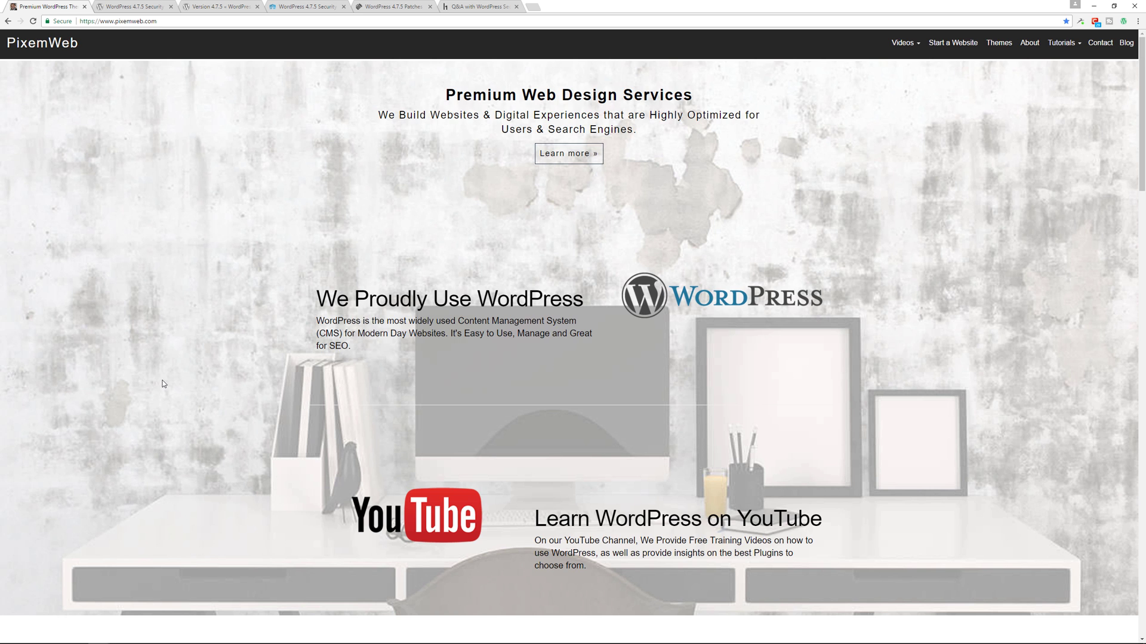
{"action": "mouse_move", "coordinate": [169, 335]}
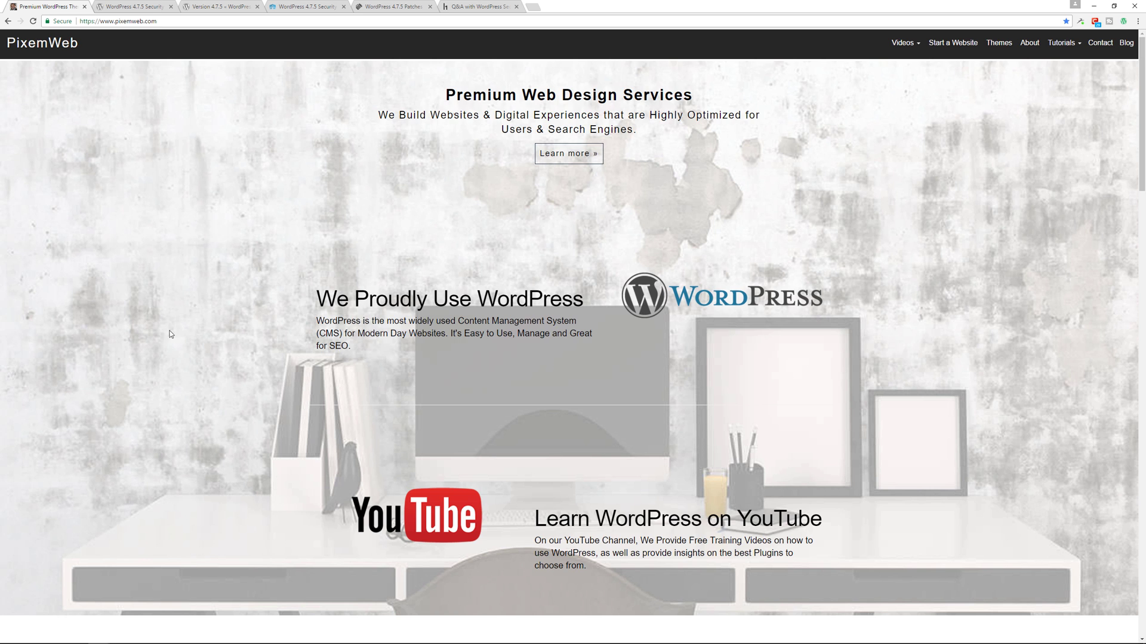
Switch to the WordPress.org 4.7.5 release post and scroll to its maintenance fixes and update instructions.
{"action": "left_click", "coordinate": [135, 6]}
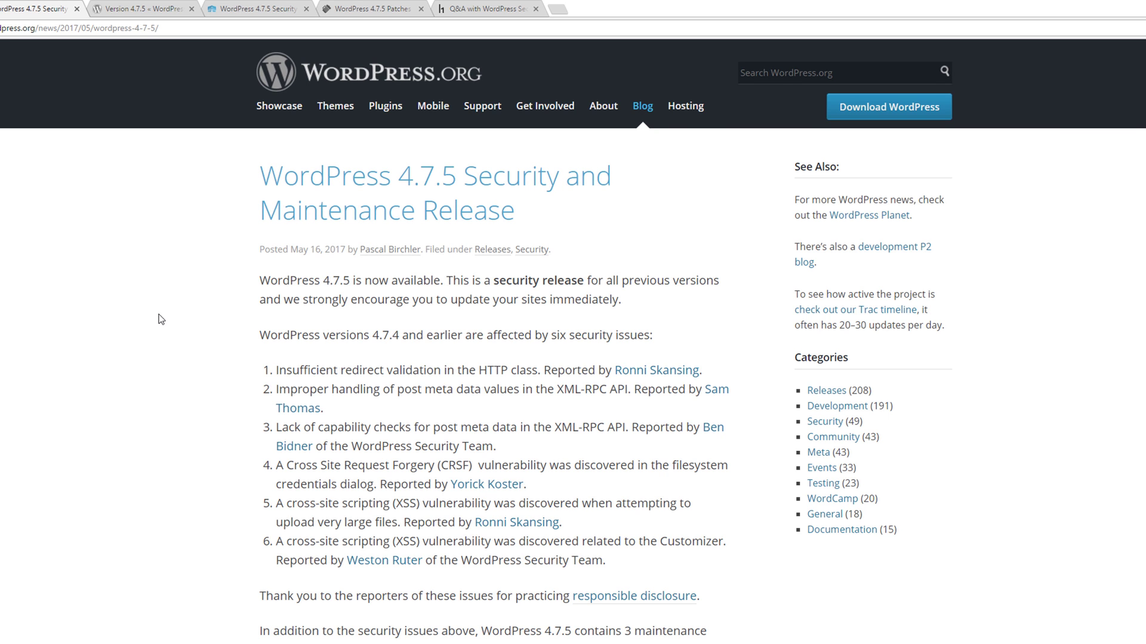
{"action": "scroll", "scroll_direction": "down", "scroll_amount": 3}
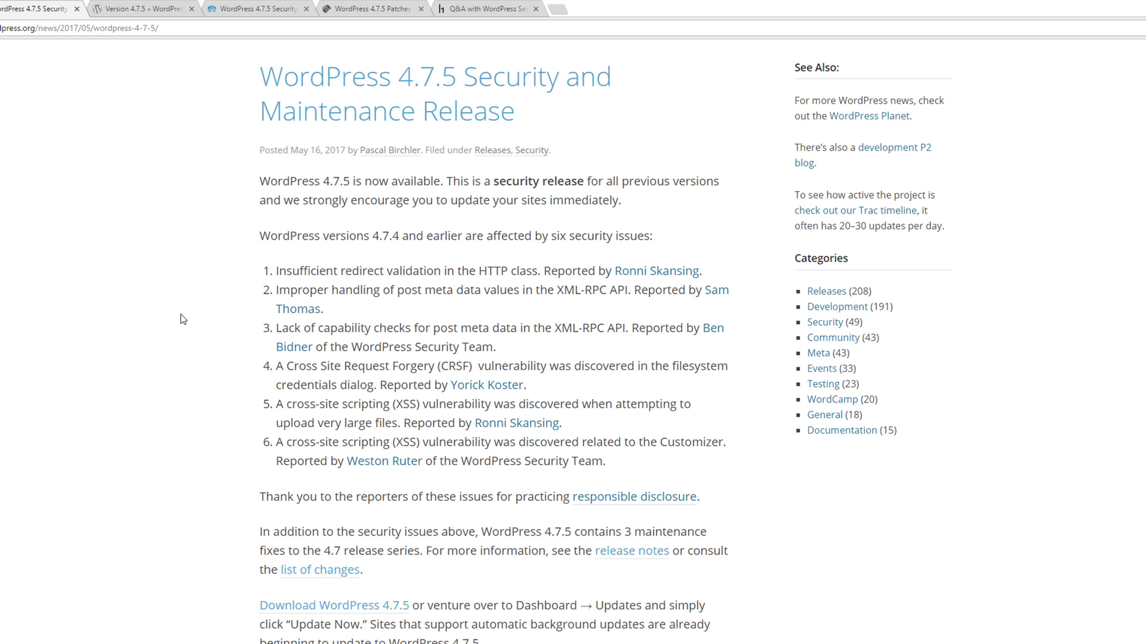
Switch to the Codex Version 4.7.5 page and scroll down to List of Files Revised.
{"action": "left_click", "coordinate": [394, 12]}
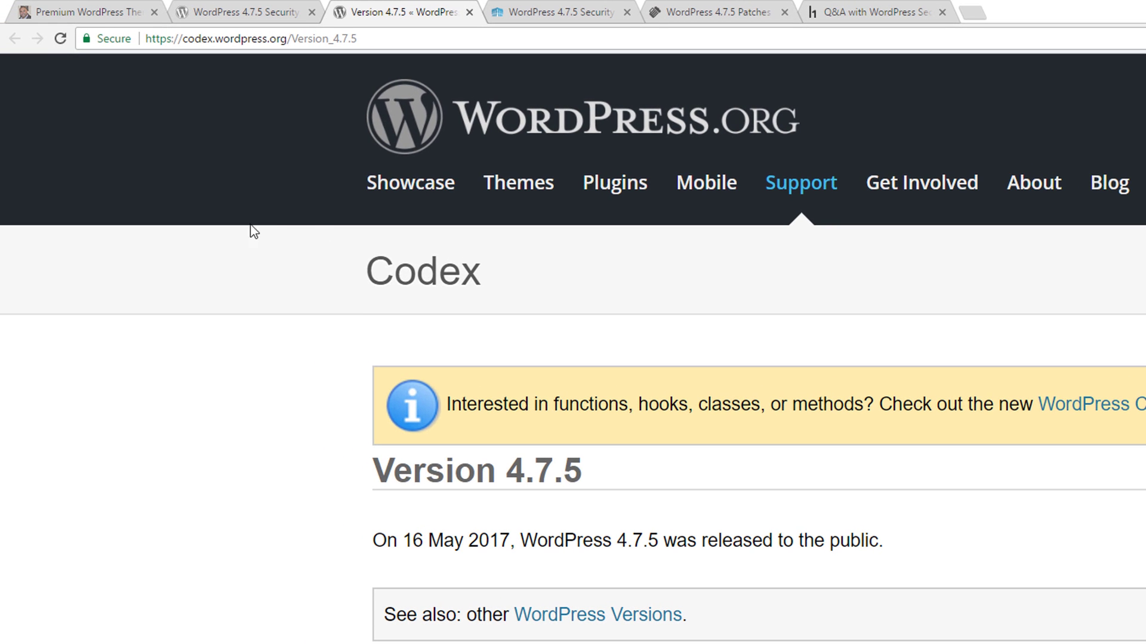
{"action": "mouse_move", "coordinate": [143, 388]}
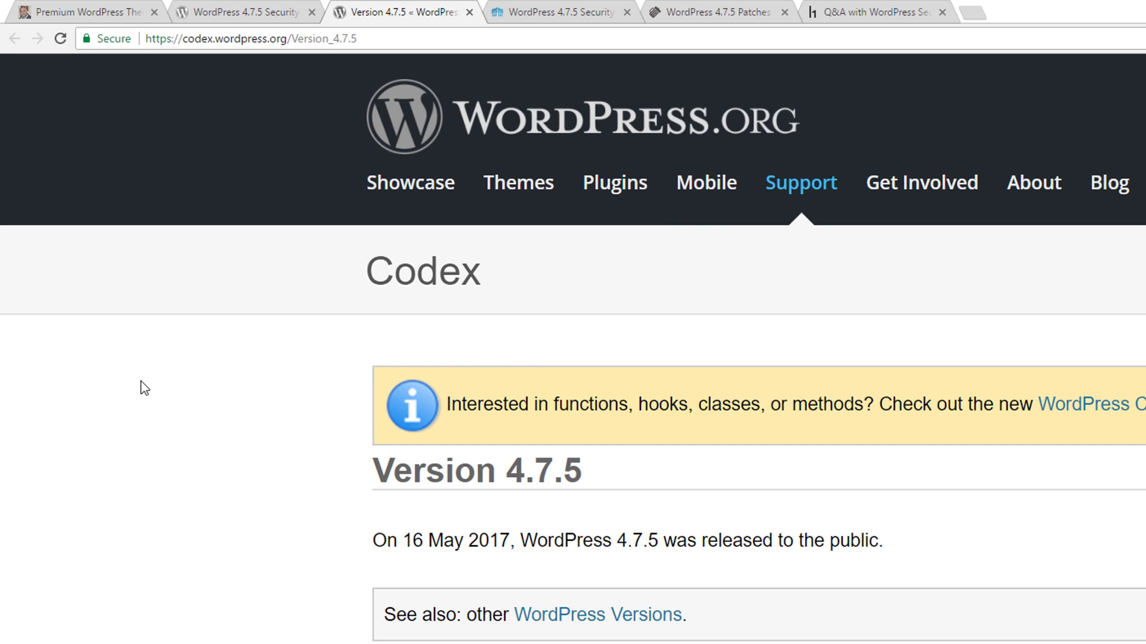
{"action": "mouse_move", "coordinate": [124, 364]}
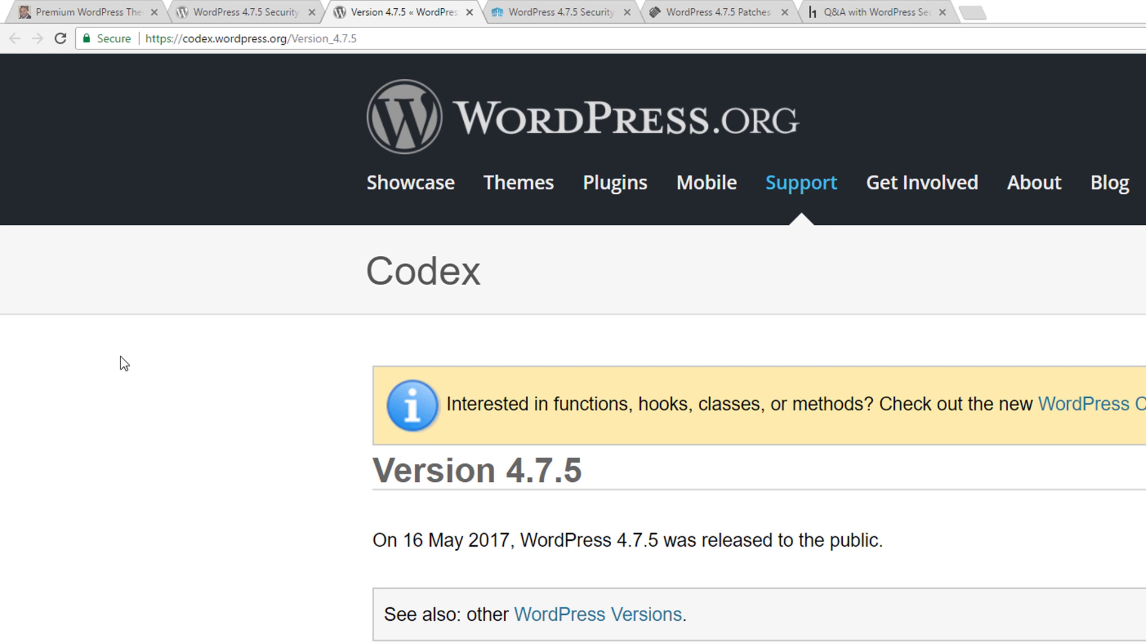
{"action": "scroll", "scroll_direction": "down", "scroll_amount": 3}
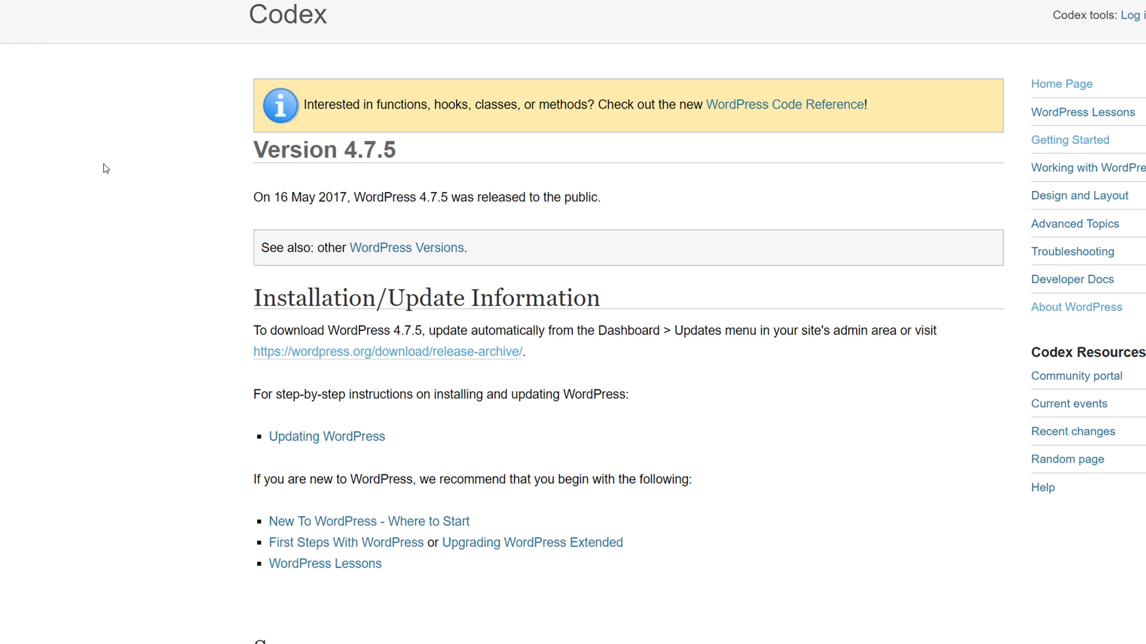
{"action": "scroll", "scroll_direction": "down", "scroll_amount": 3}
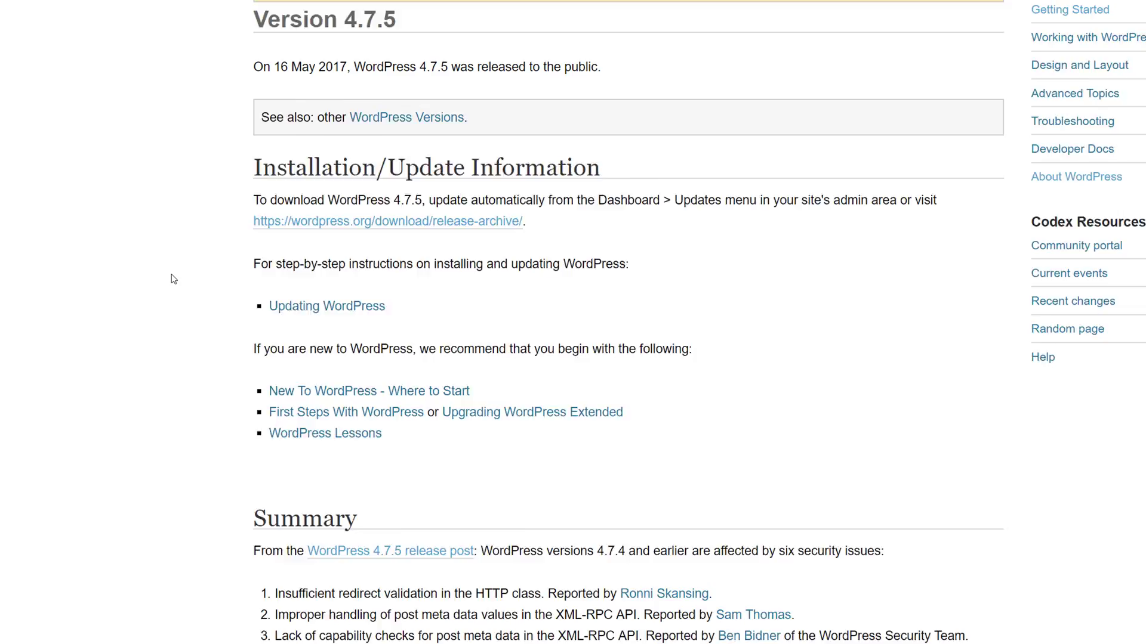
{"action": "scroll", "scroll_direction": "down", "scroll_amount": 3}
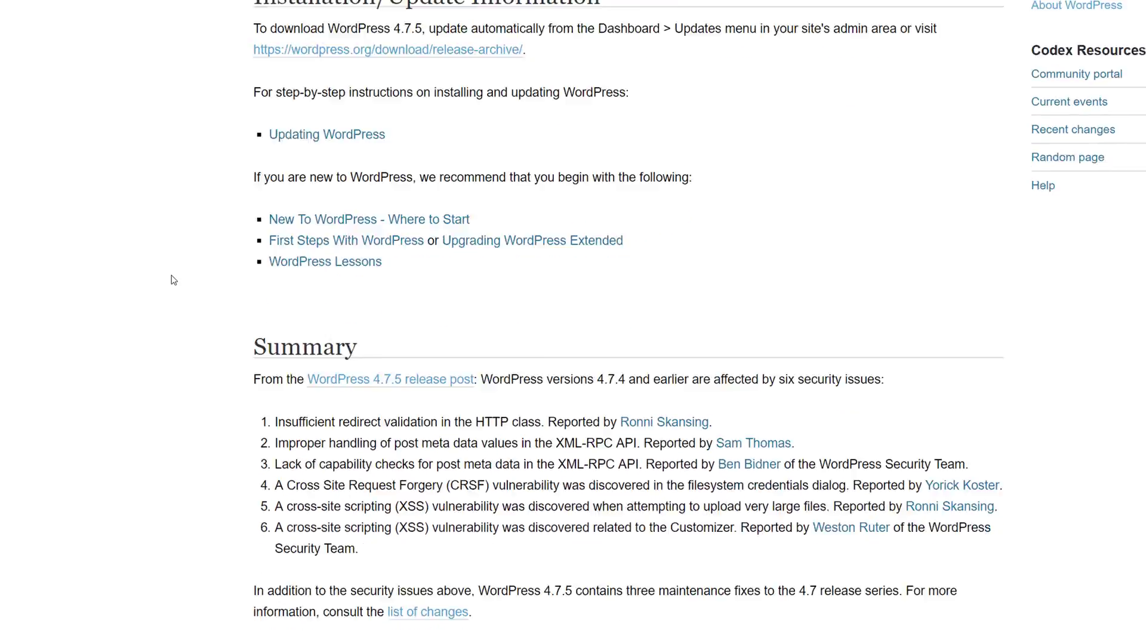
{"action": "scroll", "scroll_direction": "down", "scroll_amount": 3}
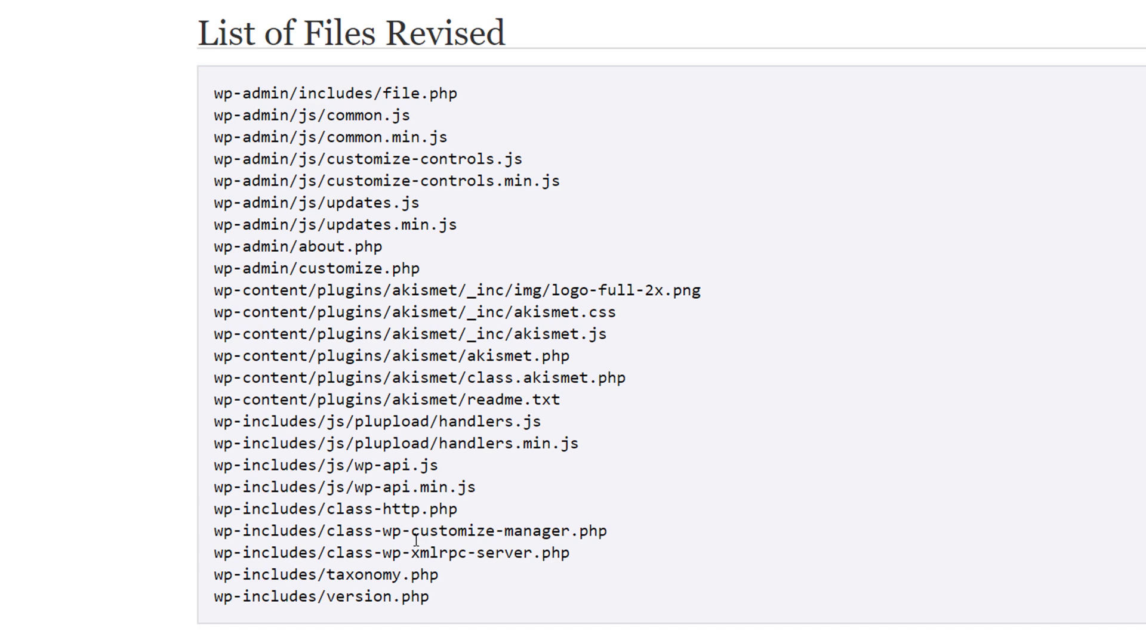
{"action": "mouse_move", "coordinate": [725, 438]}
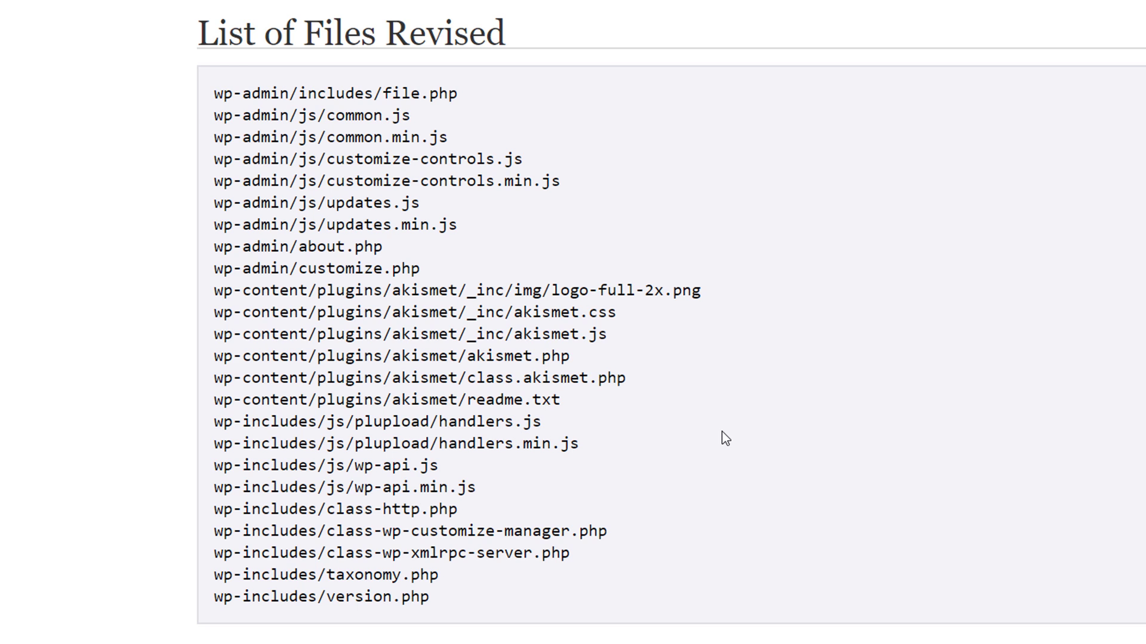
Switch to the Wordfence post 'WordPress 4.7.5 Security Release – Immediate Update Recommended'.
{"action": "left_click", "coordinate": [219, 6]}
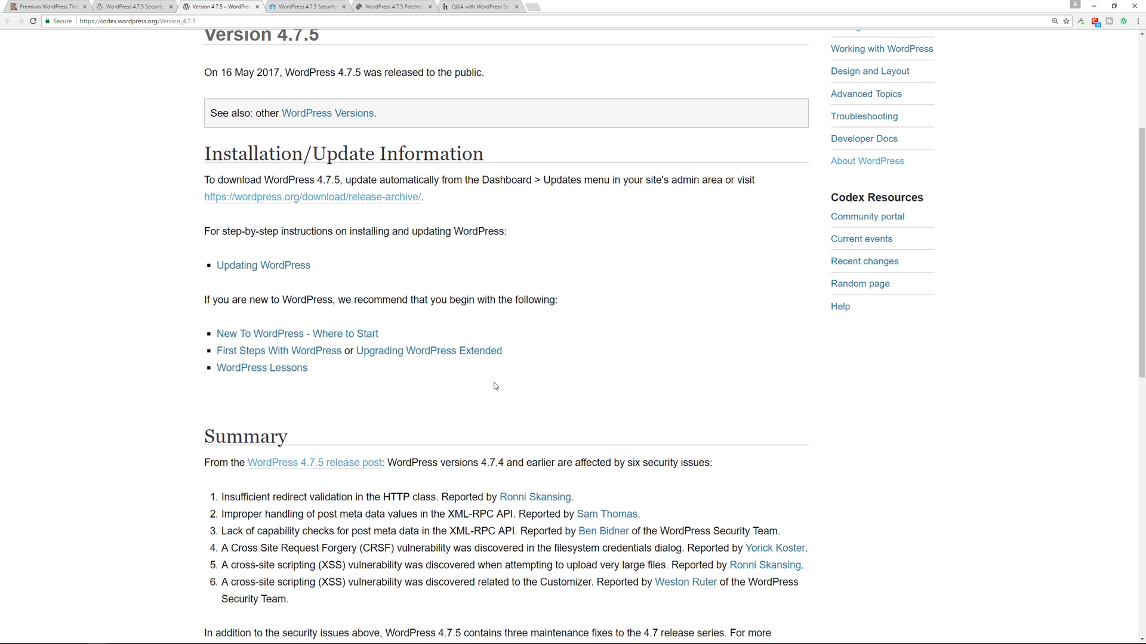
{"action": "mouse_move", "coordinate": [429, 168]}
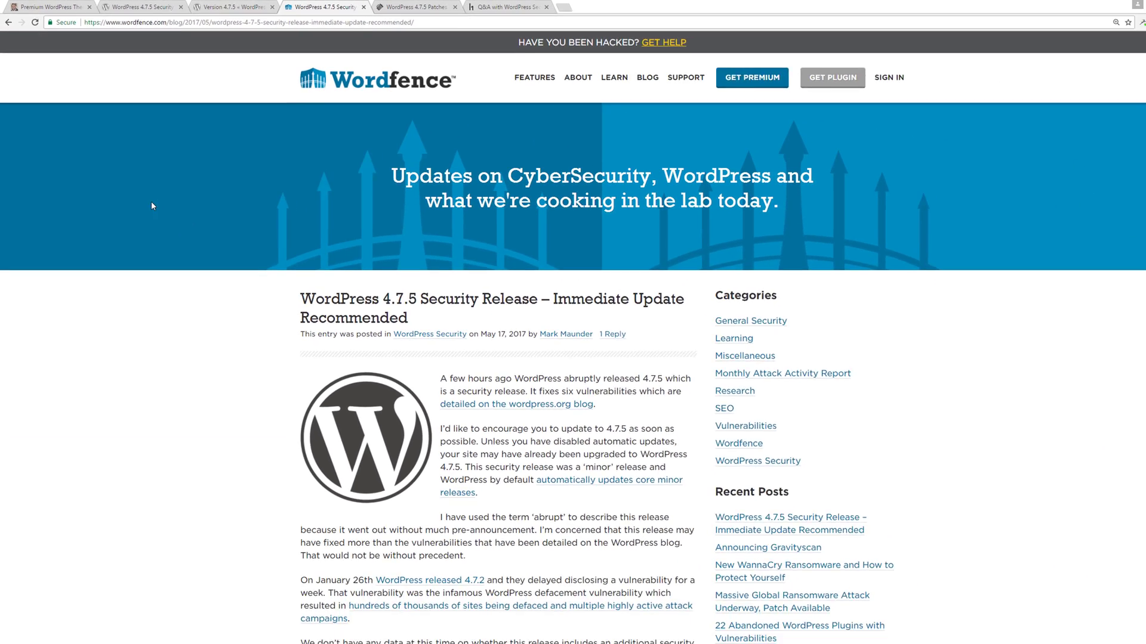
Scroll through WP Tavern's article on 4.7.5 patching six security issues.
{"action": "scroll", "scroll_direction": "down", "scroll_amount": 3}
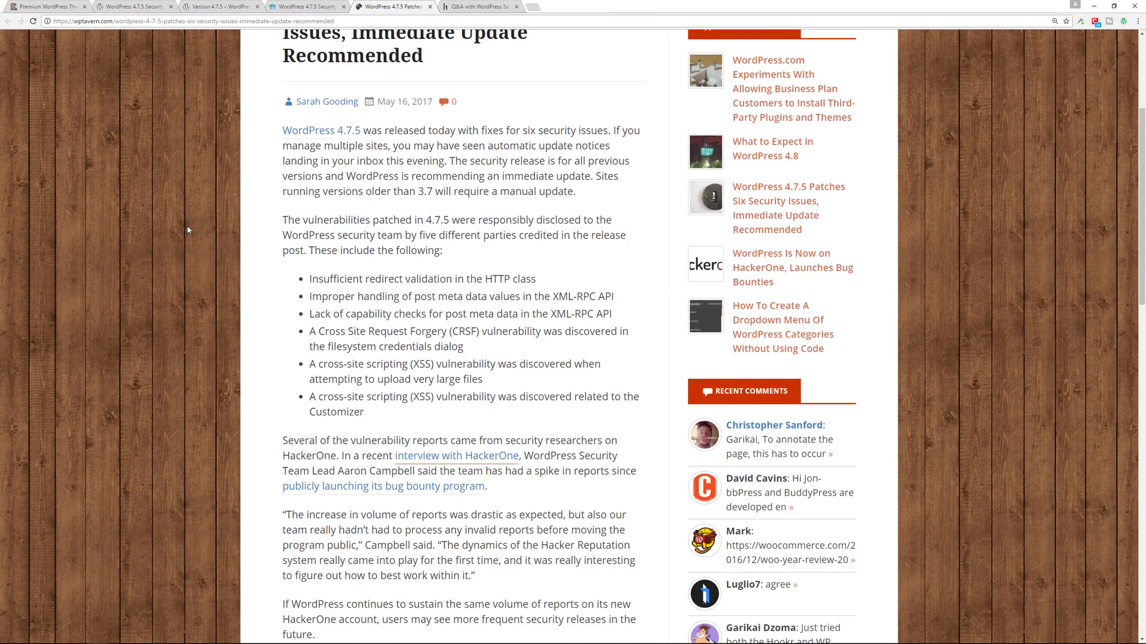
{"action": "scroll", "scroll_direction": "down", "scroll_amount": 3}
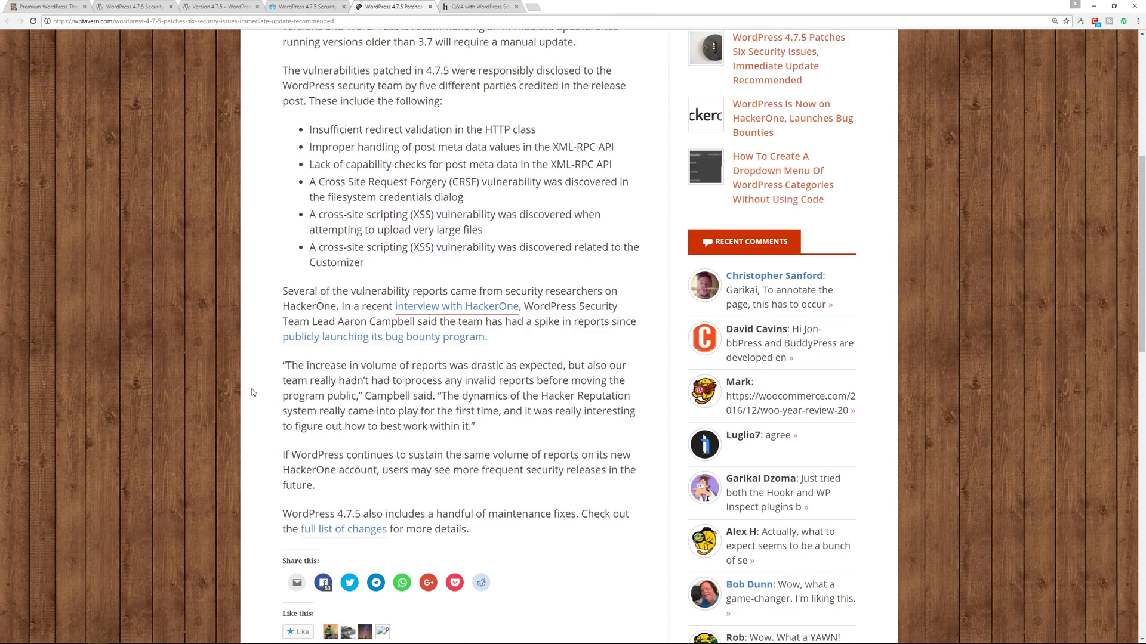
{"action": "mouse_move", "coordinate": [280, 394]}
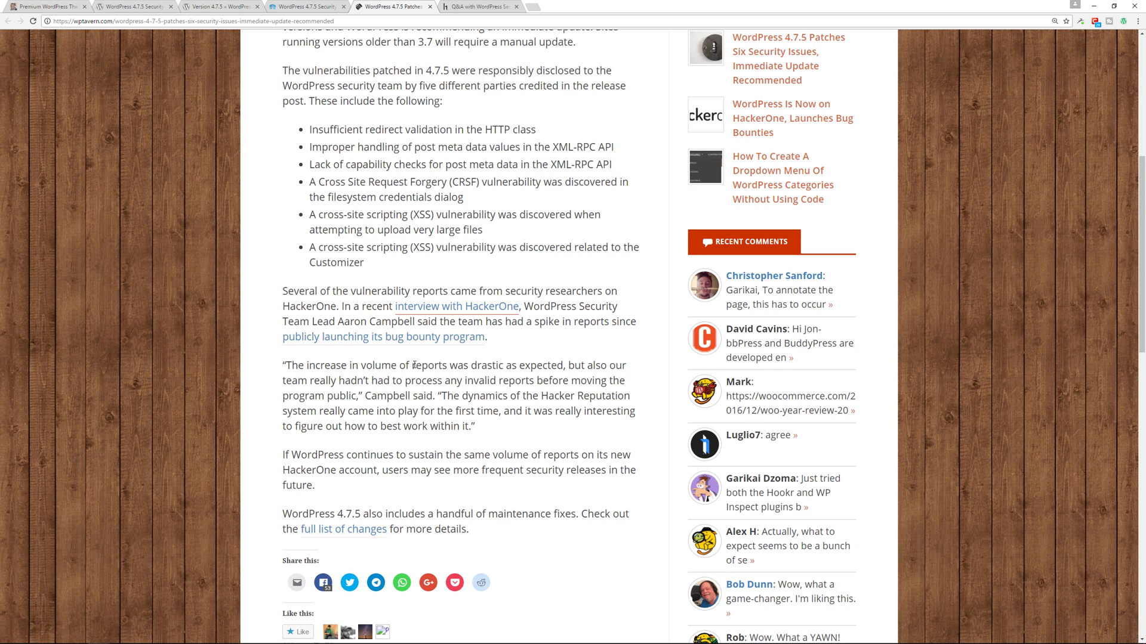
{"action": "scroll", "scroll_direction": "up", "scroll_amount": 3}
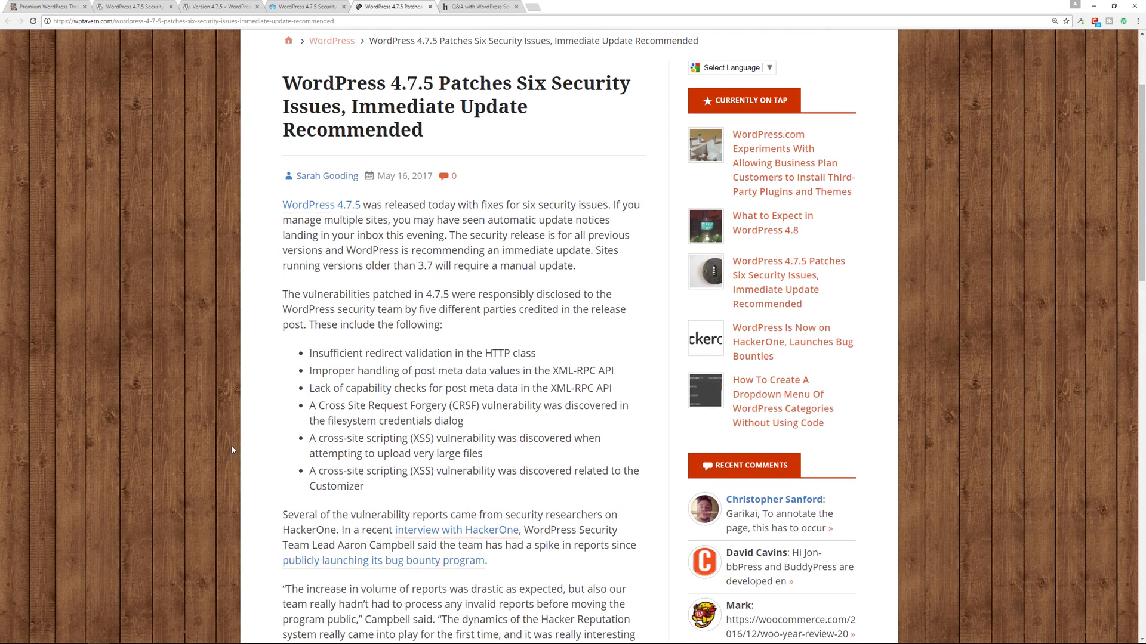
{"action": "scroll", "scroll_direction": "down", "scroll_amount": 3}
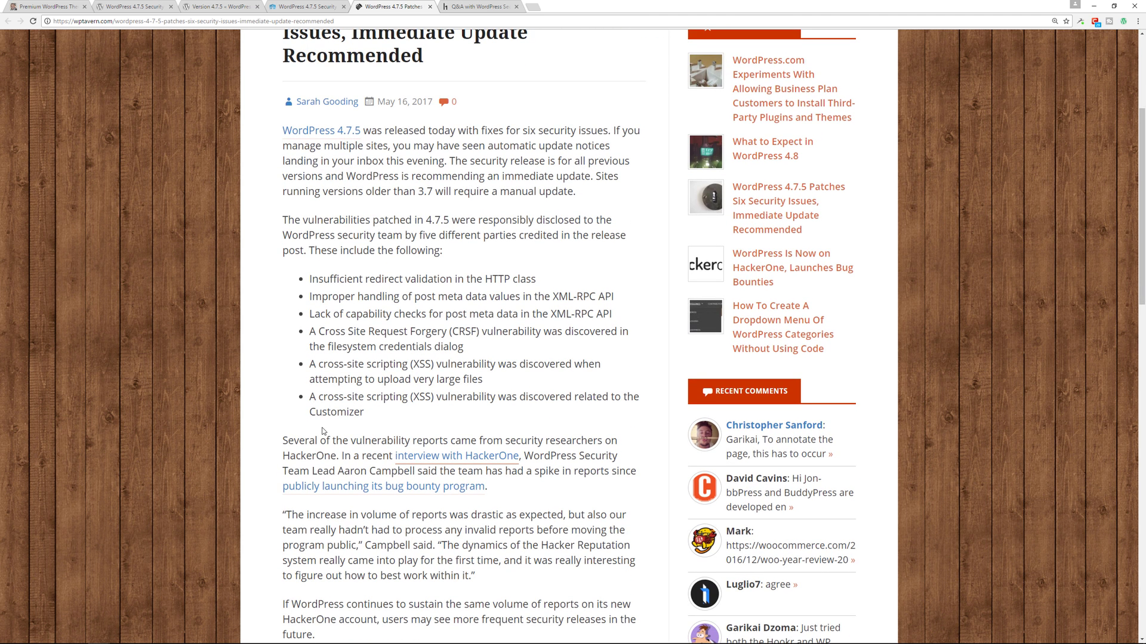
{"action": "mouse_move", "coordinate": [236, 451]}
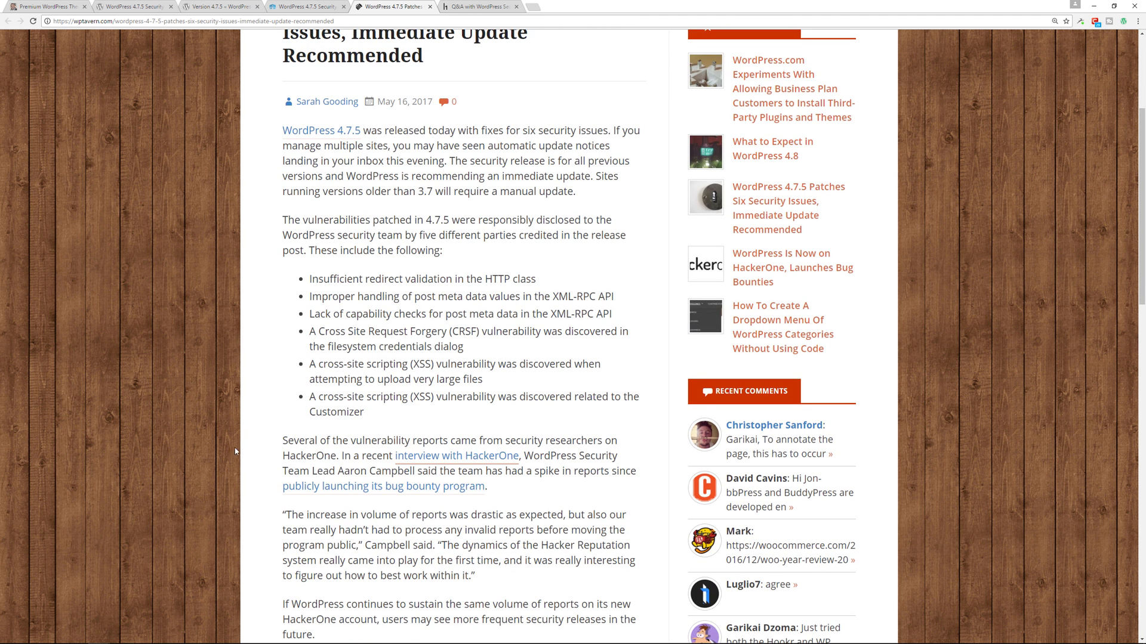
{"action": "scroll", "scroll_direction": "down", "scroll_amount": 3}
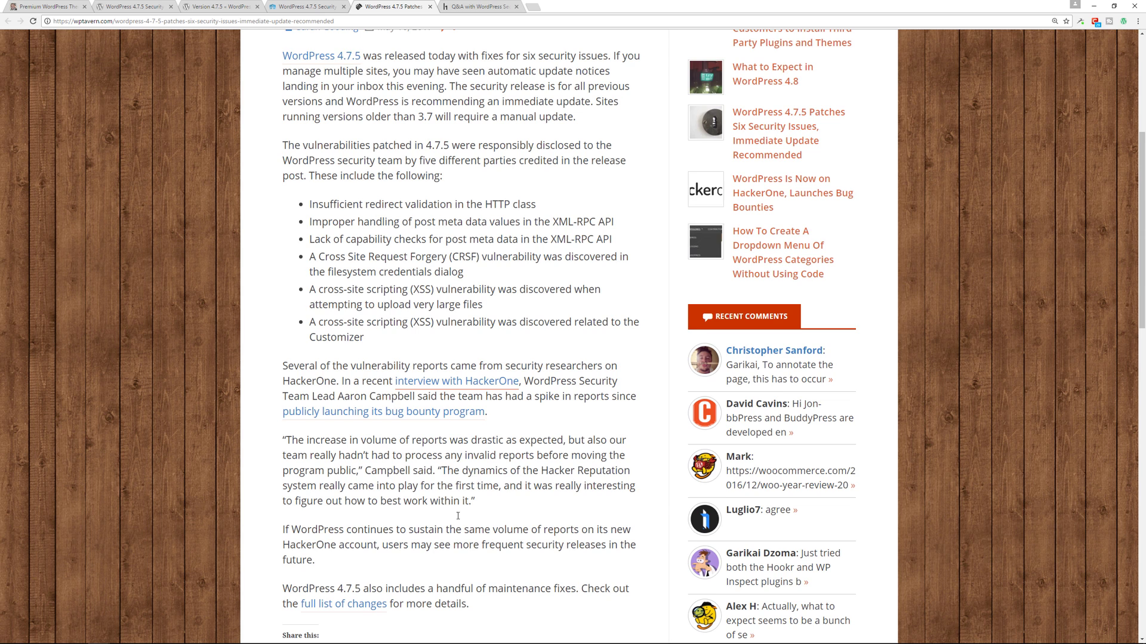
{"action": "mouse_move", "coordinate": [358, 446]}
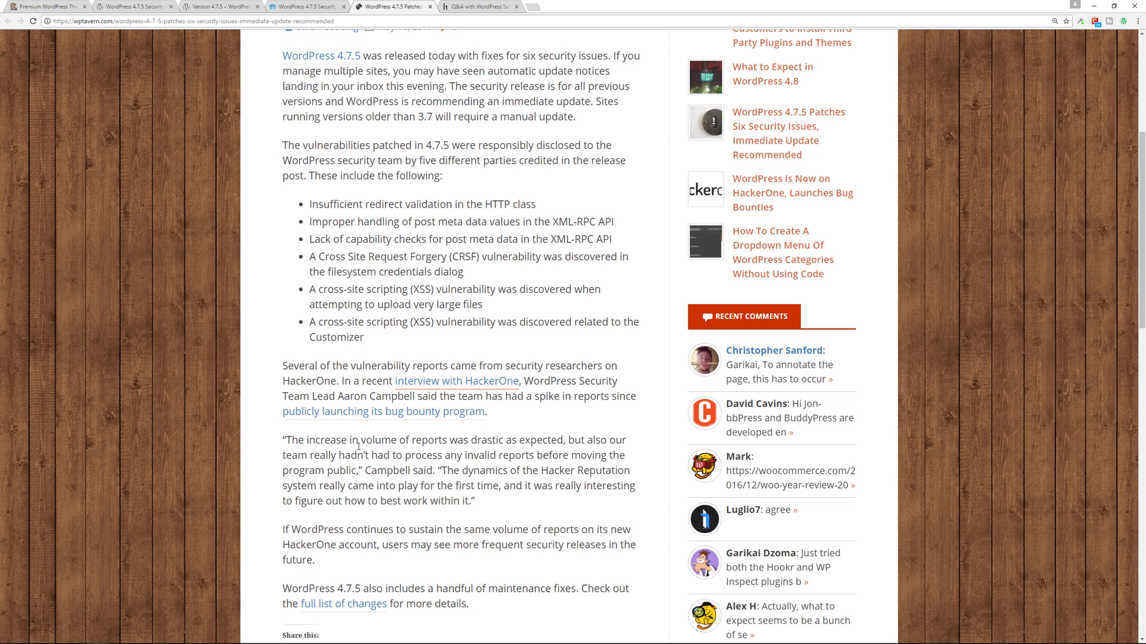
{"action": "mouse_move", "coordinate": [204, 392]}
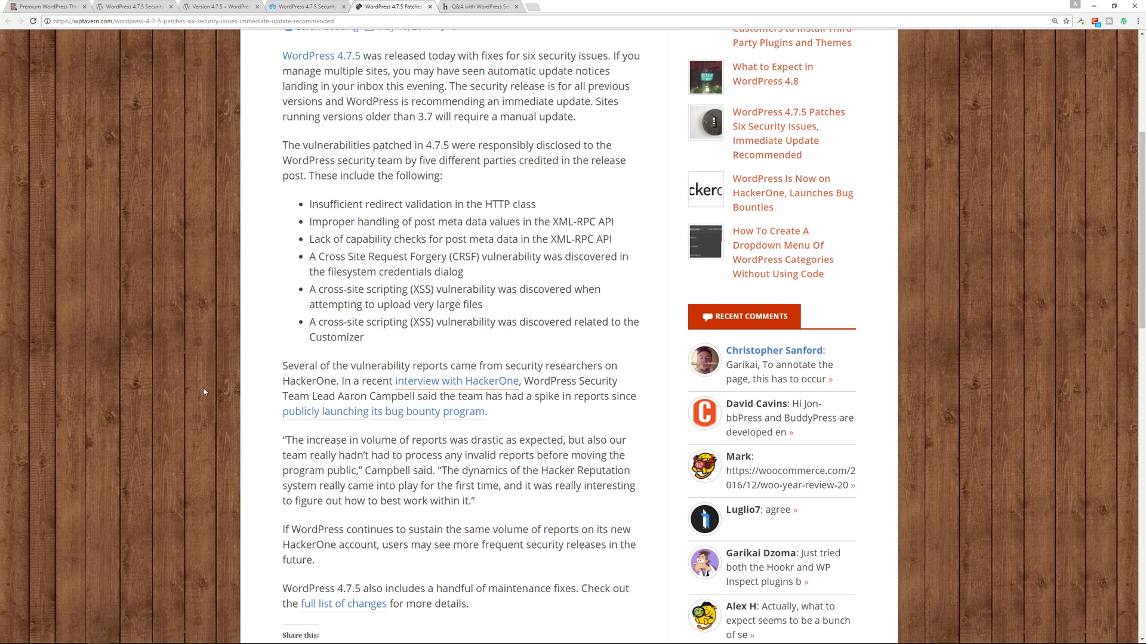
{"action": "mouse_move", "coordinate": [391, 228]}
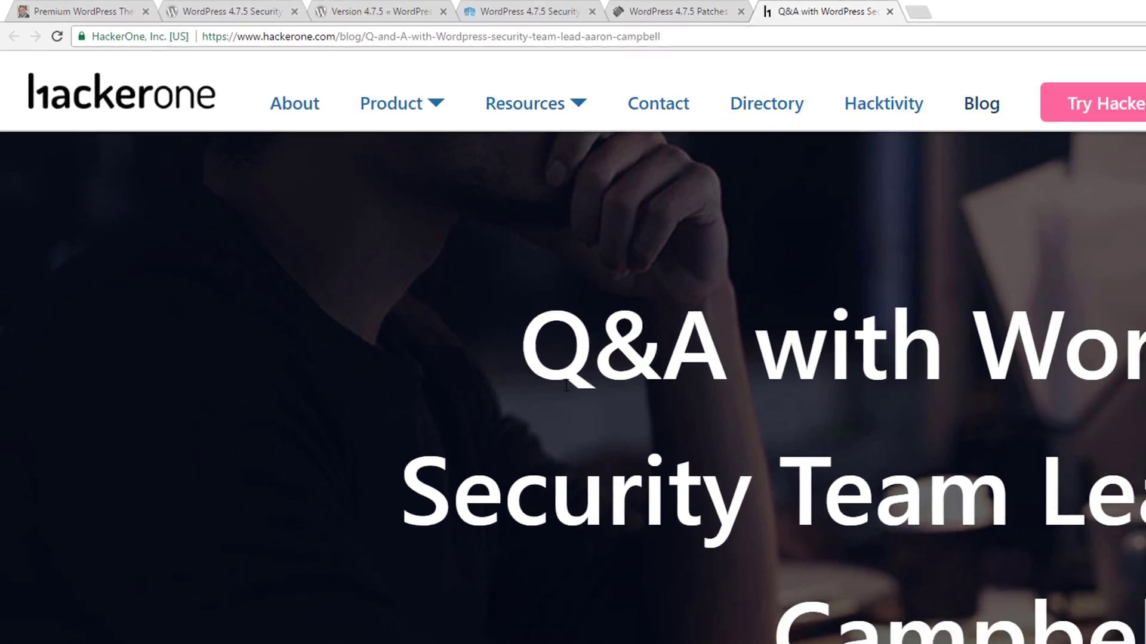
Scroll down through the HackerOne Q&A with WordPress security lead Aaron Campbell.
{"action": "scroll", "scroll_direction": "down", "scroll_amount": 3}
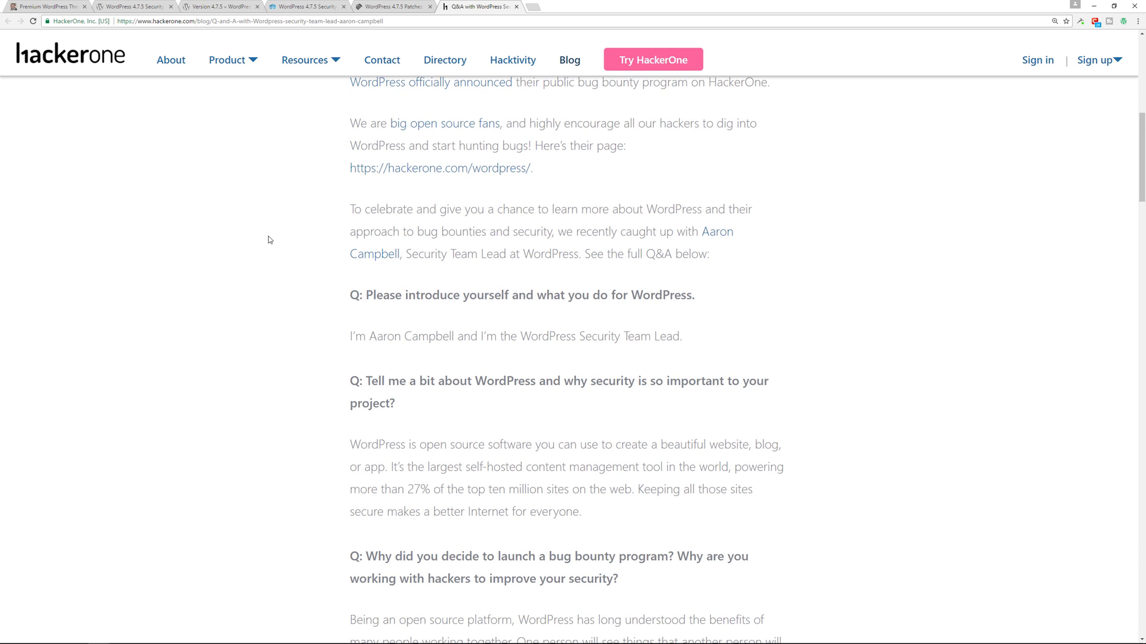
{"action": "scroll", "scroll_direction": "down", "scroll_amount": 3}
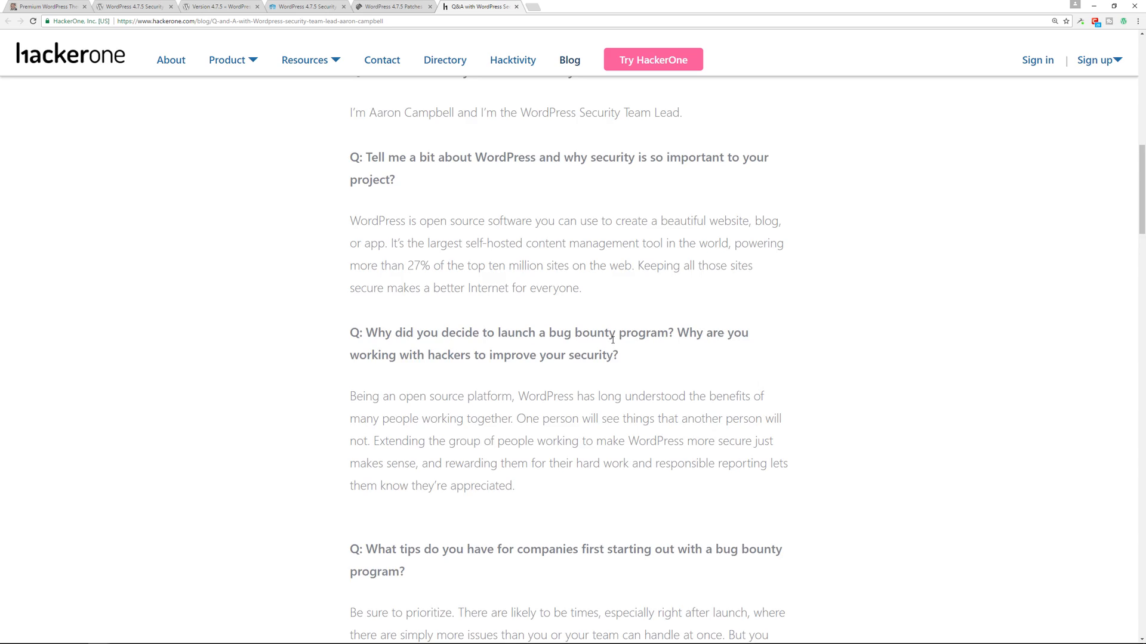
{"action": "scroll", "scroll_direction": "down", "scroll_amount": 3}
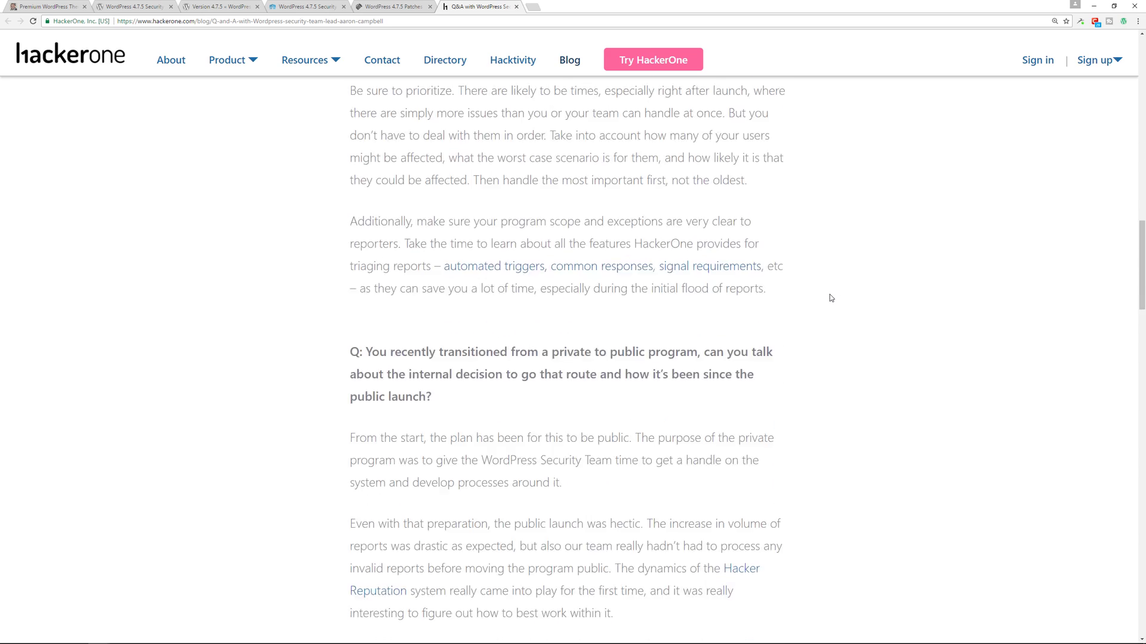
{"action": "scroll", "scroll_direction": "down", "scroll_amount": 3}
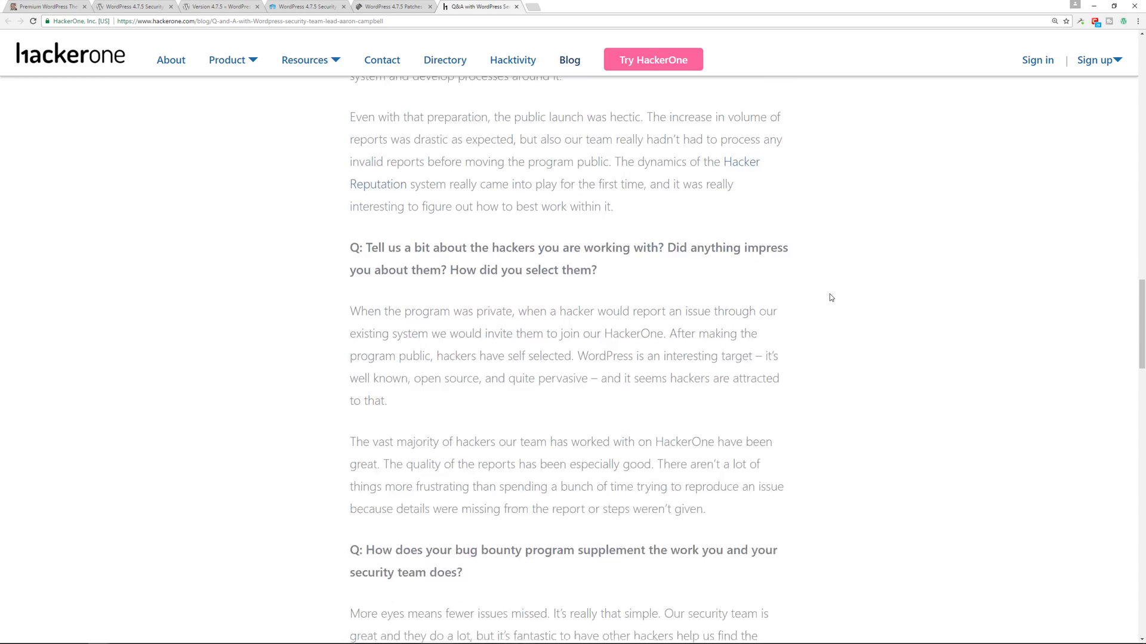
{"action": "scroll", "scroll_direction": "down", "scroll_amount": 3}
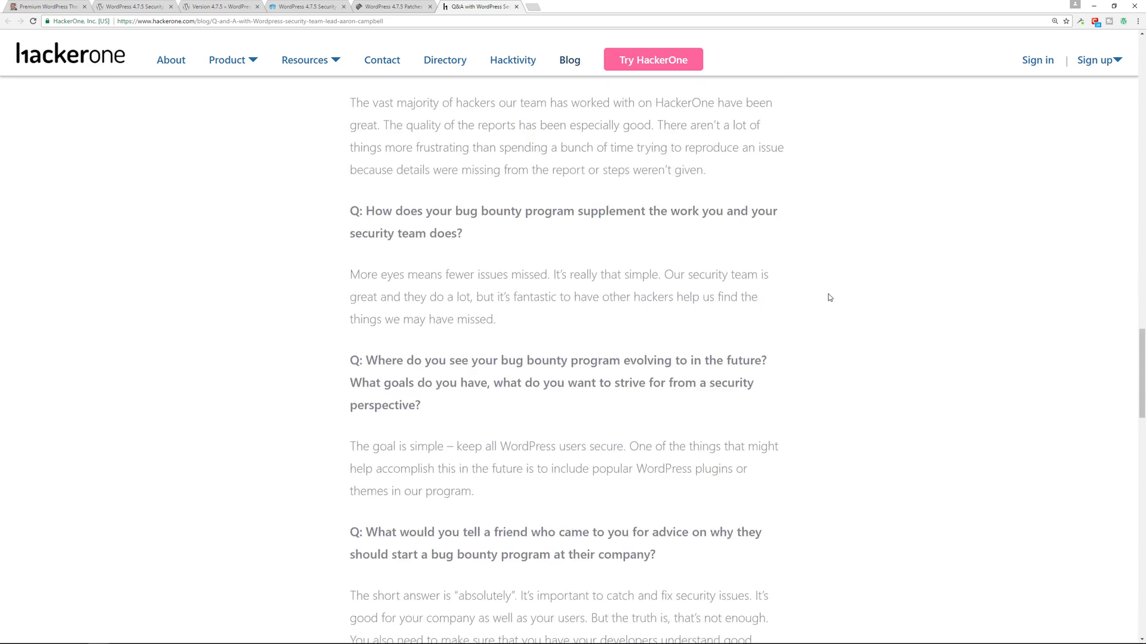
{"action": "scroll", "scroll_direction": "down", "scroll_amount": 3}
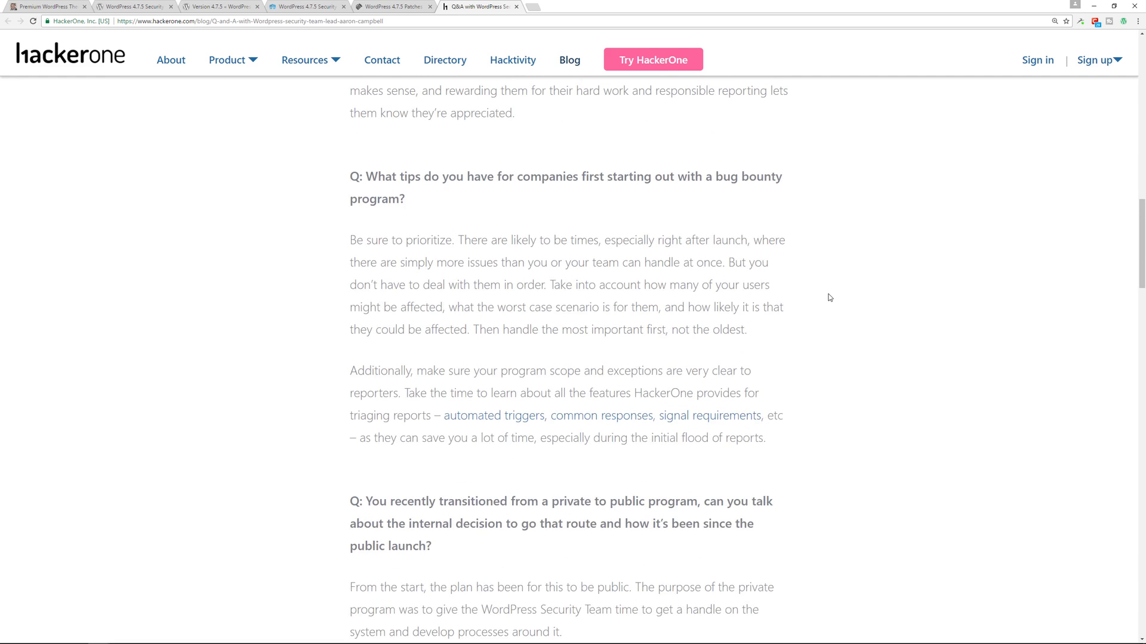
Scroll back up the Q&A and return to the PixemWeb homepage tab.
{"action": "scroll", "scroll_direction": "up", "scroll_amount": 3}
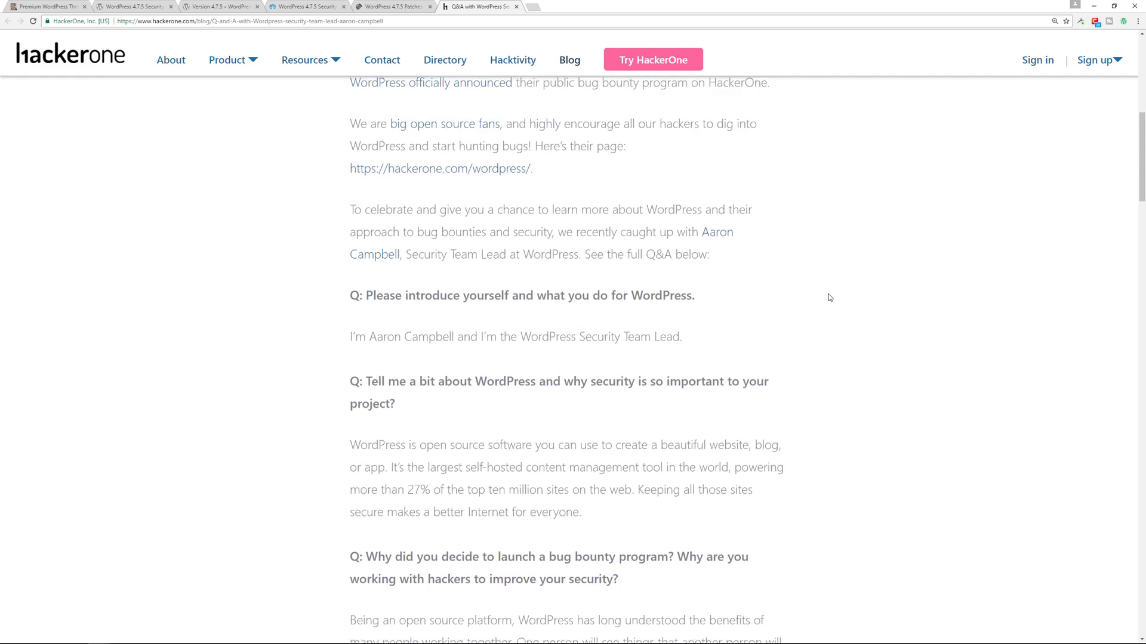
{"action": "scroll", "scroll_direction": "up", "scroll_amount": 3}
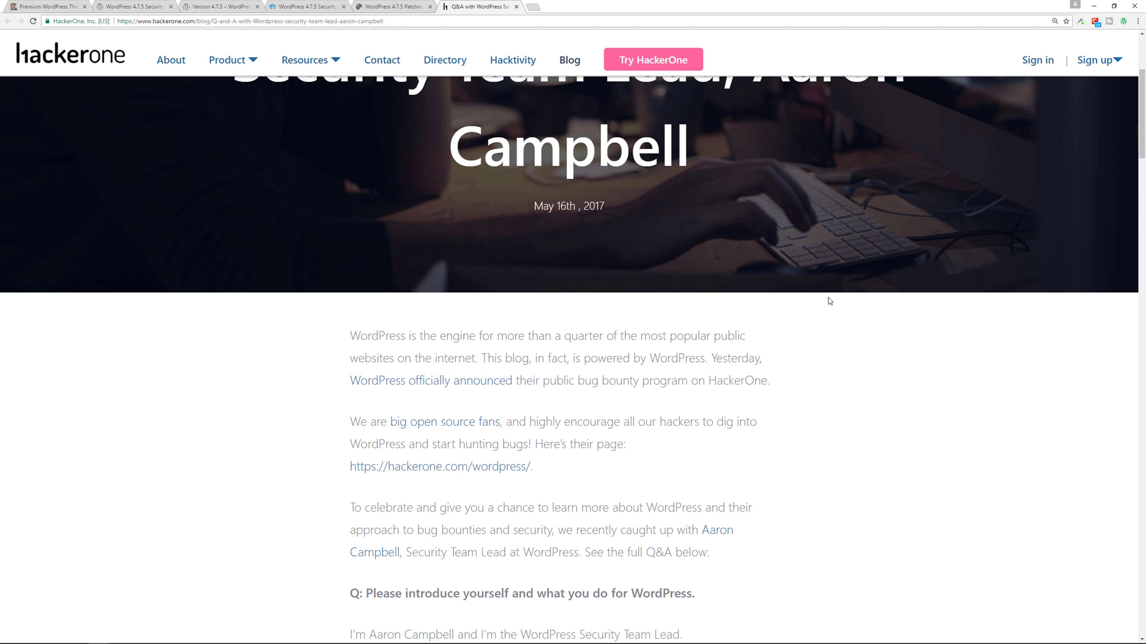
{"action": "mouse_move", "coordinate": [831, 312]}
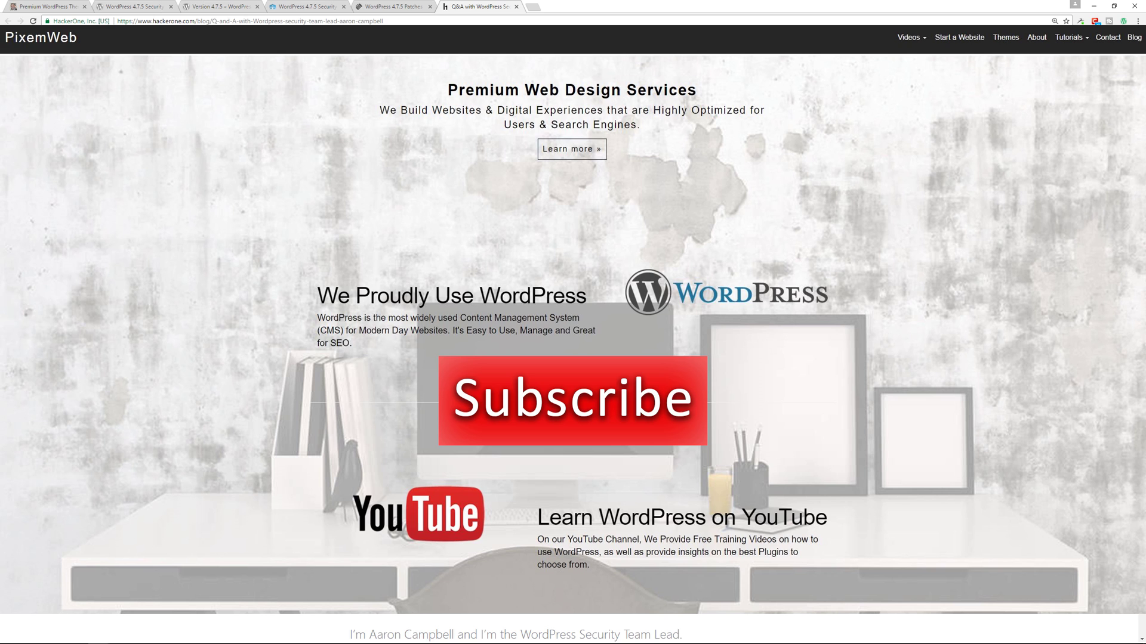
{"action": "left_click", "coordinate": [48, 6]}
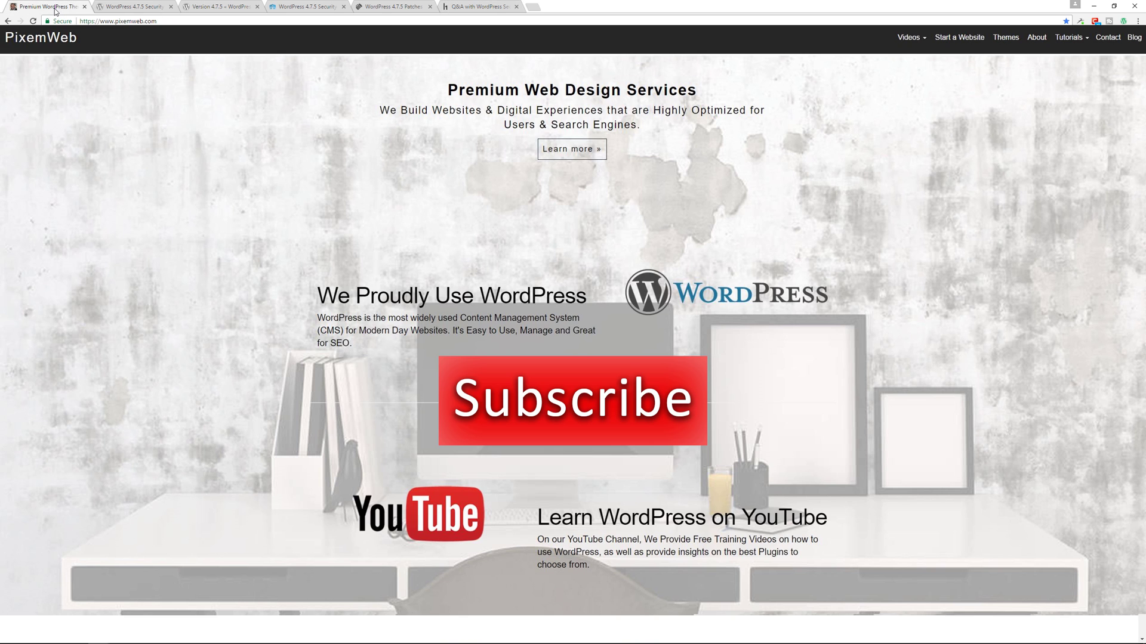